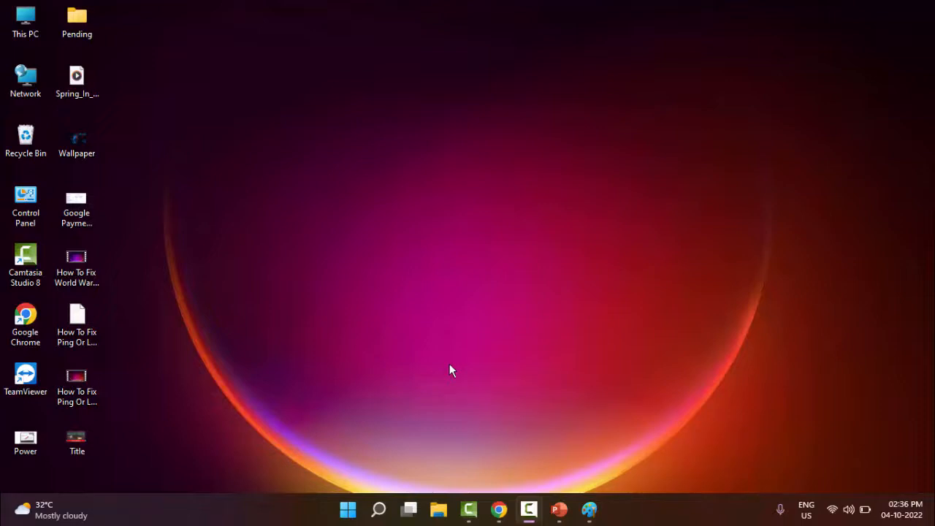
mouse_move(450, 377)
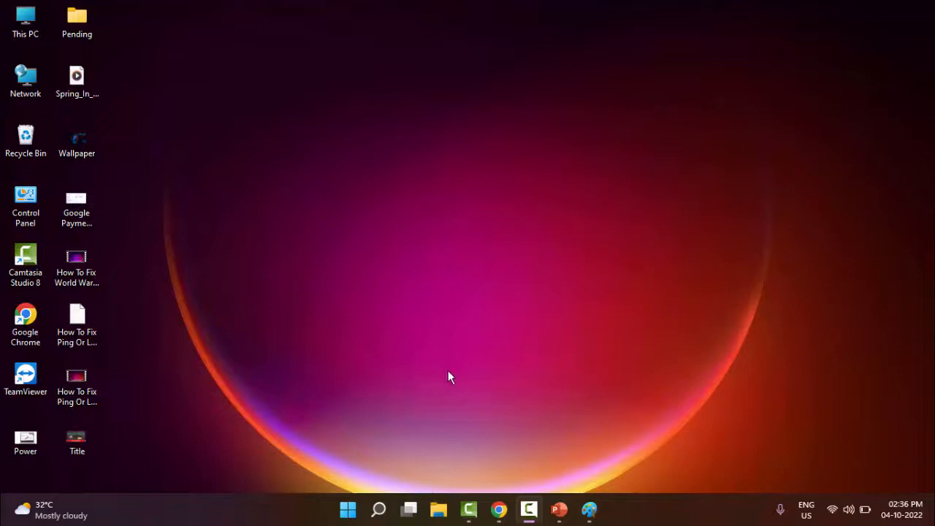
mouse_move(454, 375)
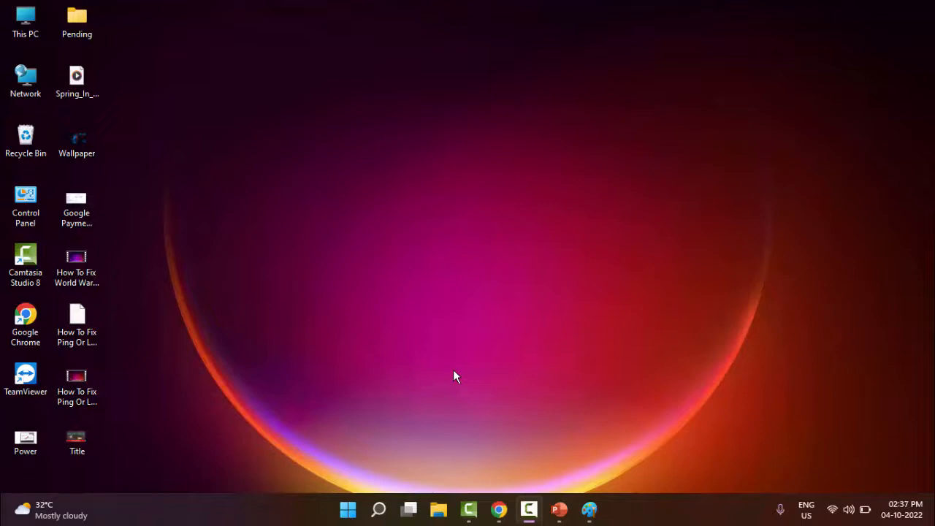
mouse_move(447, 372)
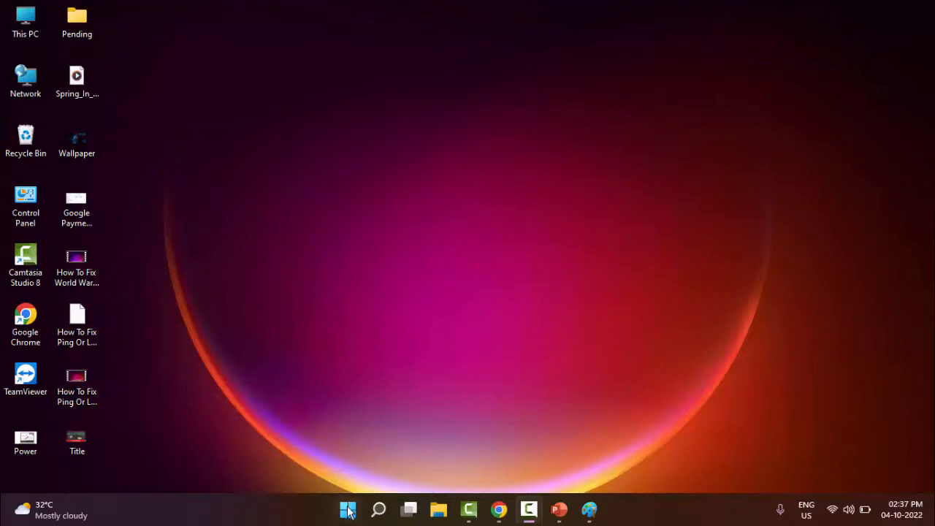
Step: Bring up the Start button's Quick Link menu listing Device Manager and other system tools
right_click(347, 508)
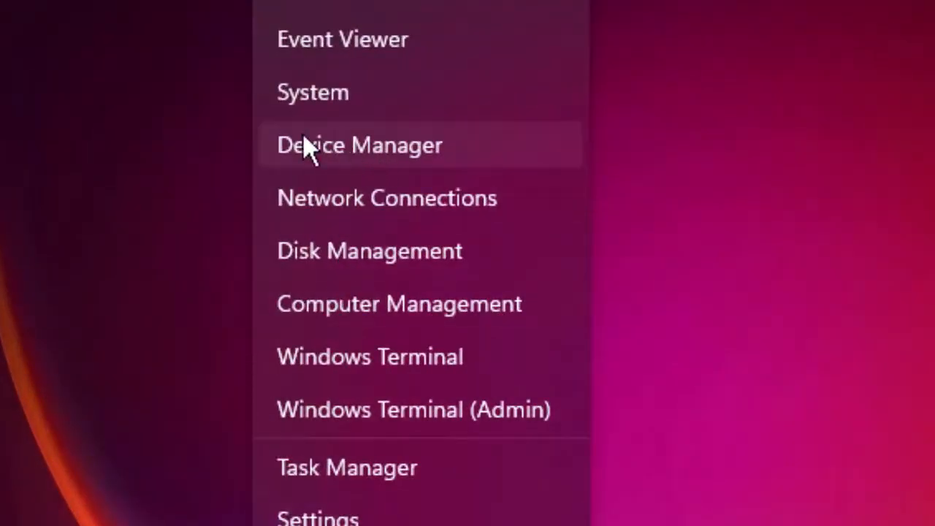
Step: Launch the Update Drivers wizard for the Standard PS/2 Keyboard from Device Manager
left_click(360, 145)
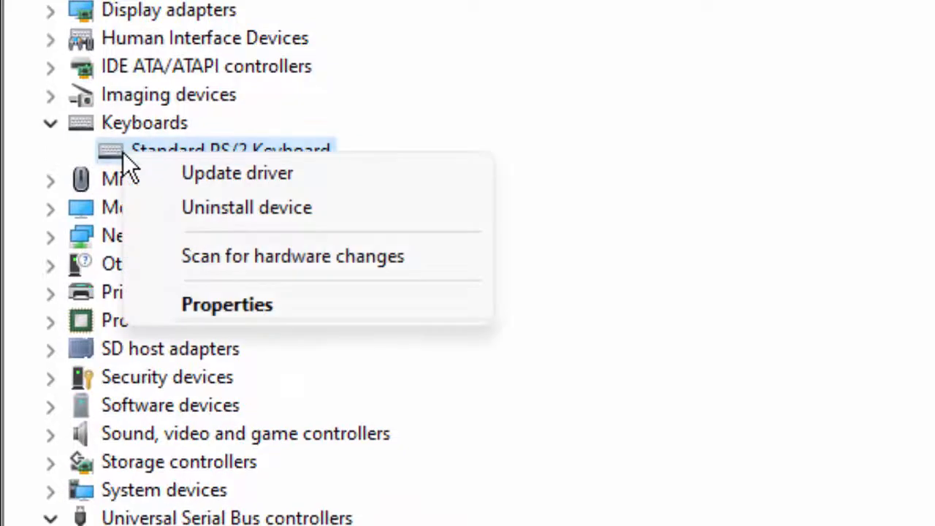
mouse_move(236, 172)
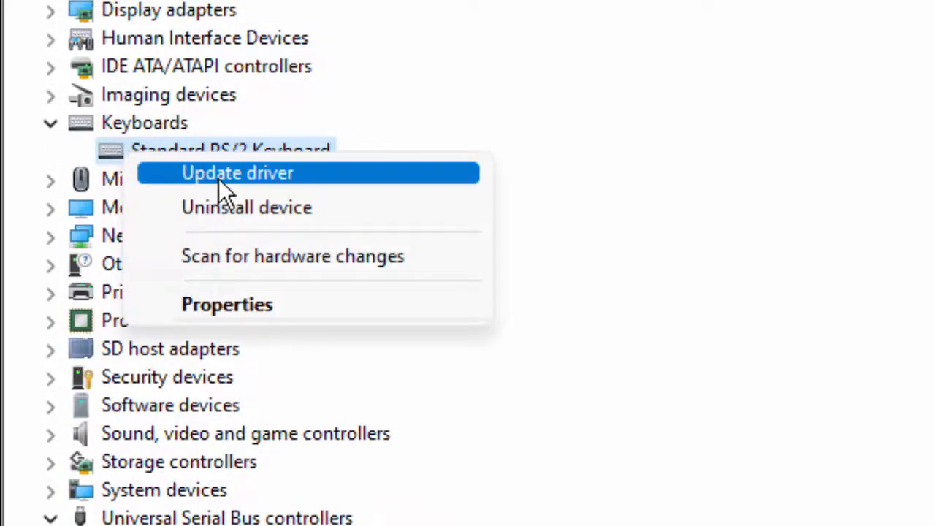
left_click(237, 172)
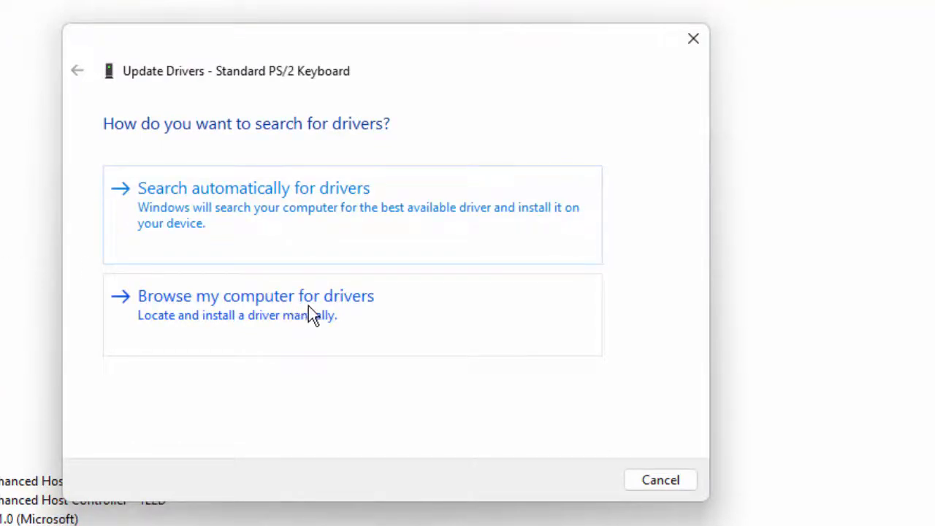
Step: Choose 'Browse my computer' then 'Let me pick from a list of available drivers'
left_click(256, 295)
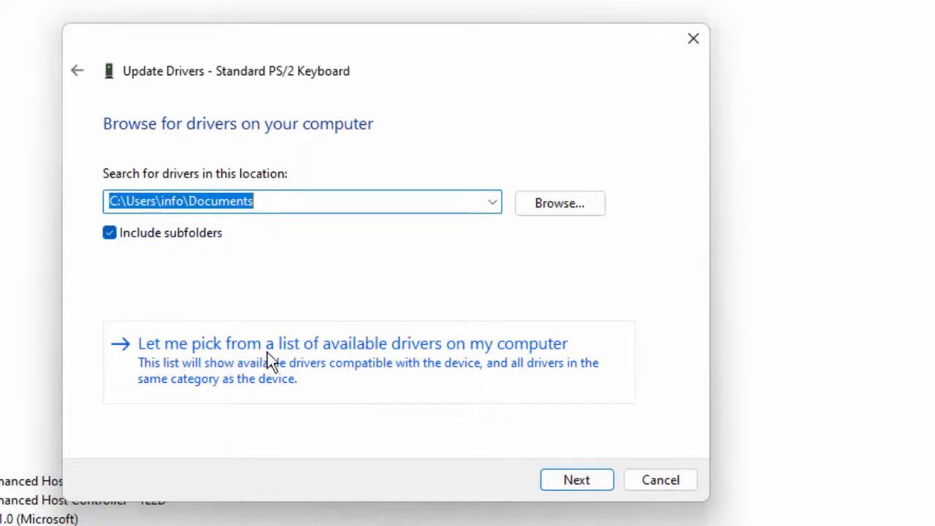
mouse_move(511, 368)
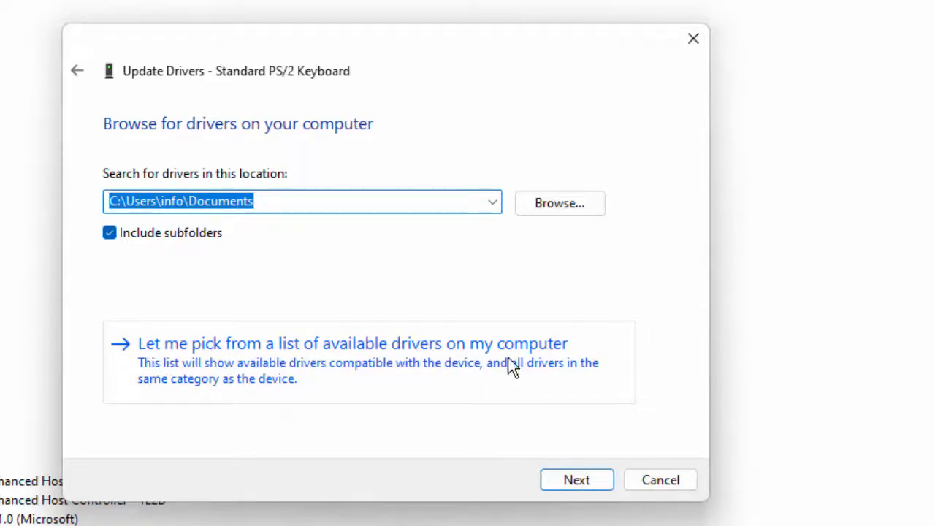
left_click(352, 343)
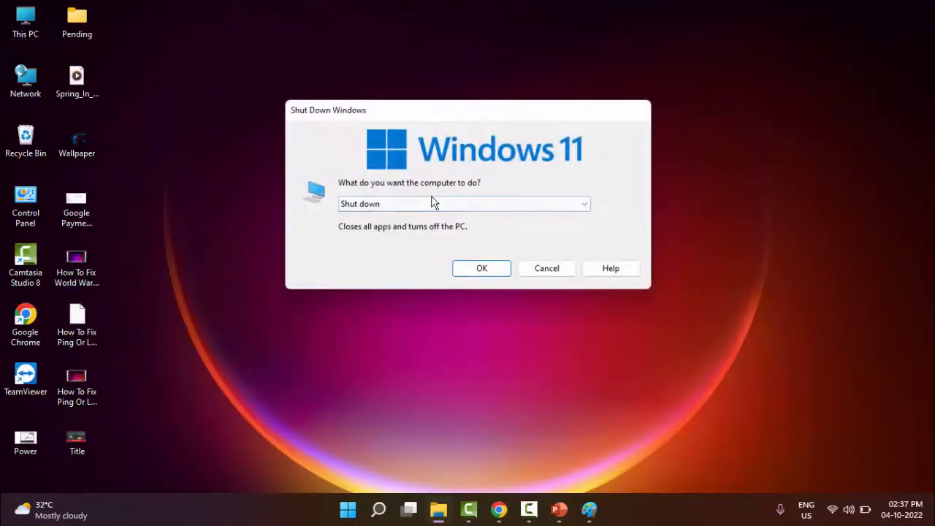
Step: Switch the Shut Down Windows dialog from Shut down to Restart
left_click(464, 204)
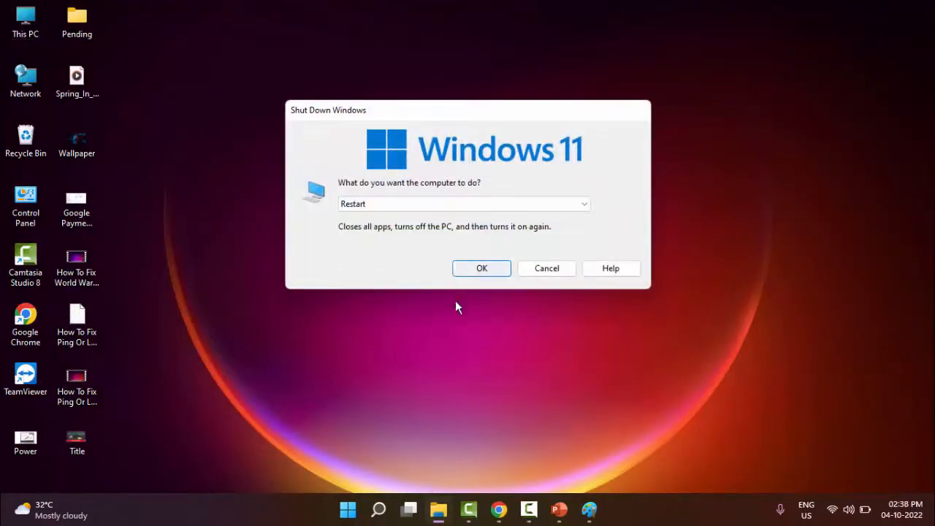
left_click(547, 268)
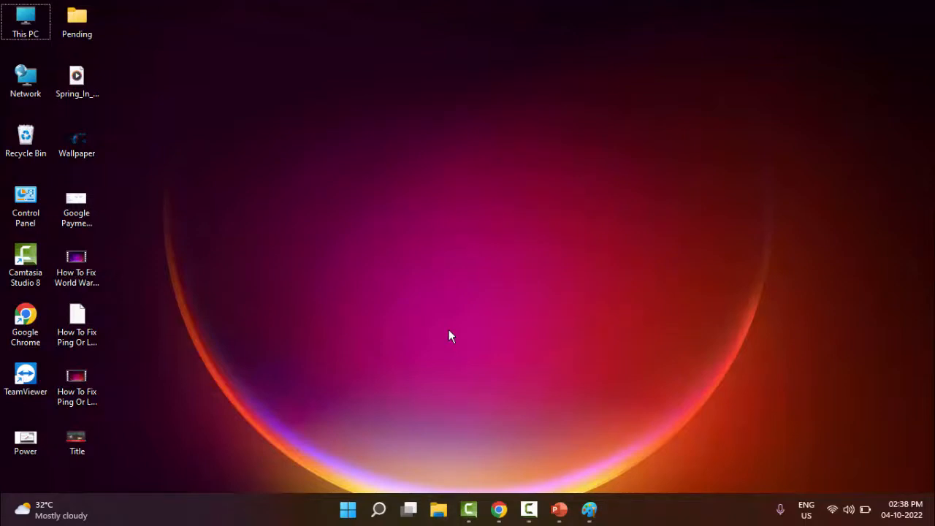
mouse_move(446, 323)
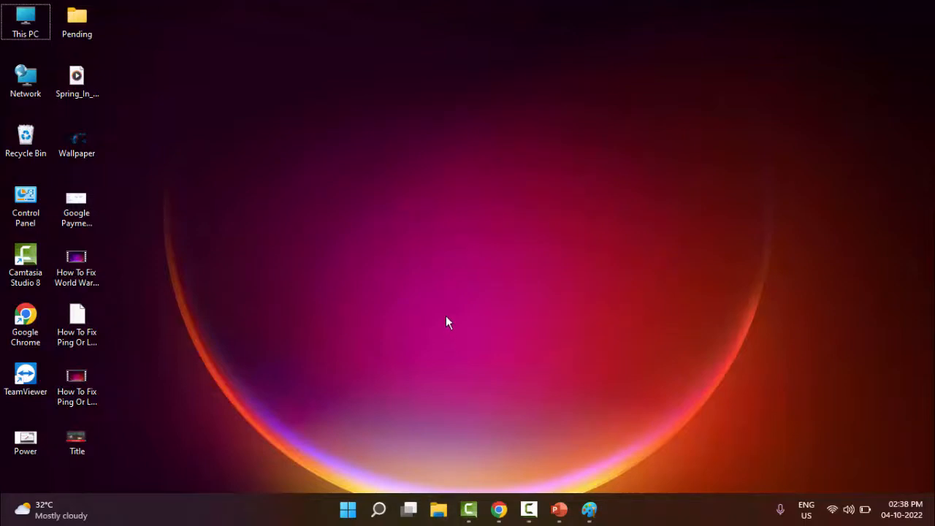